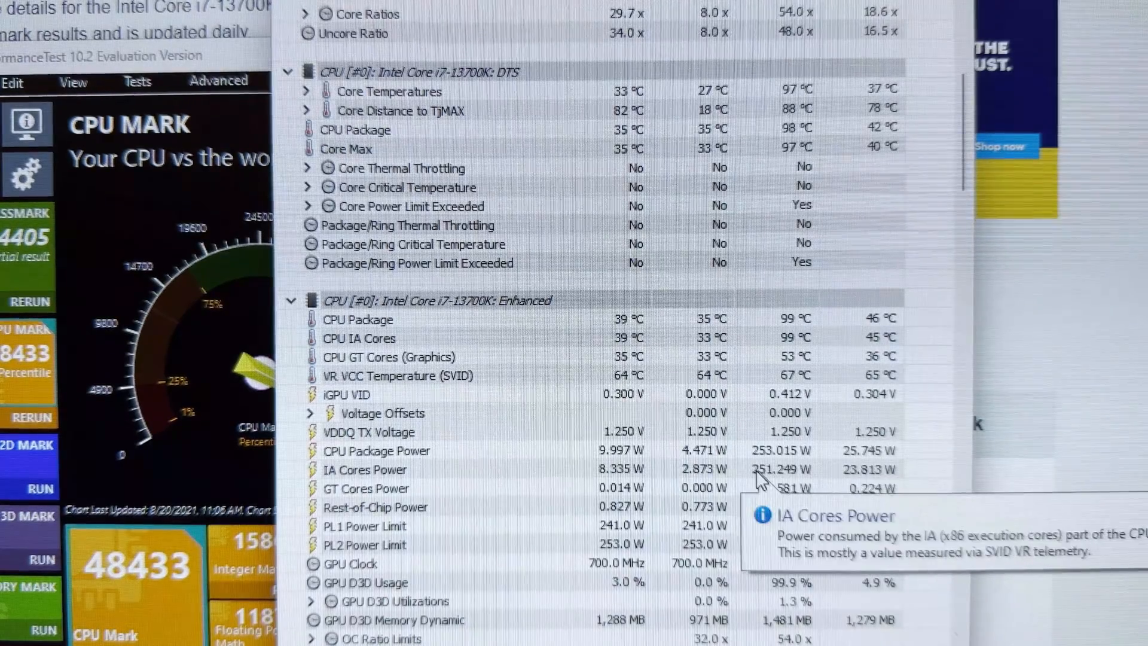
mouse_move(763, 489)
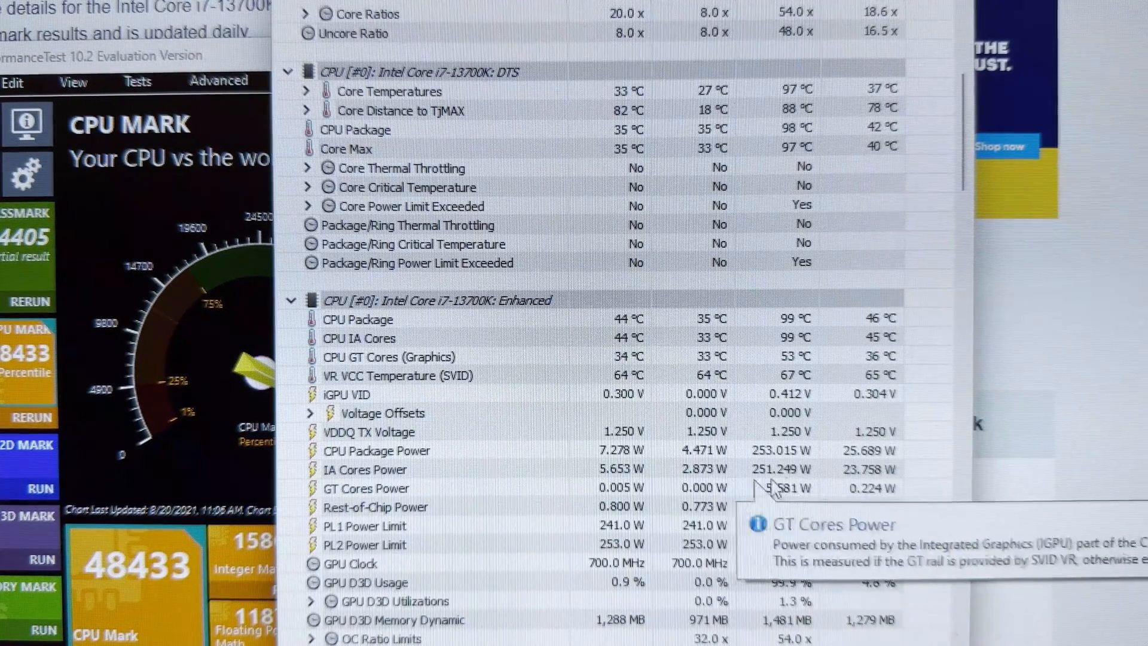
mouse_move(769, 466)
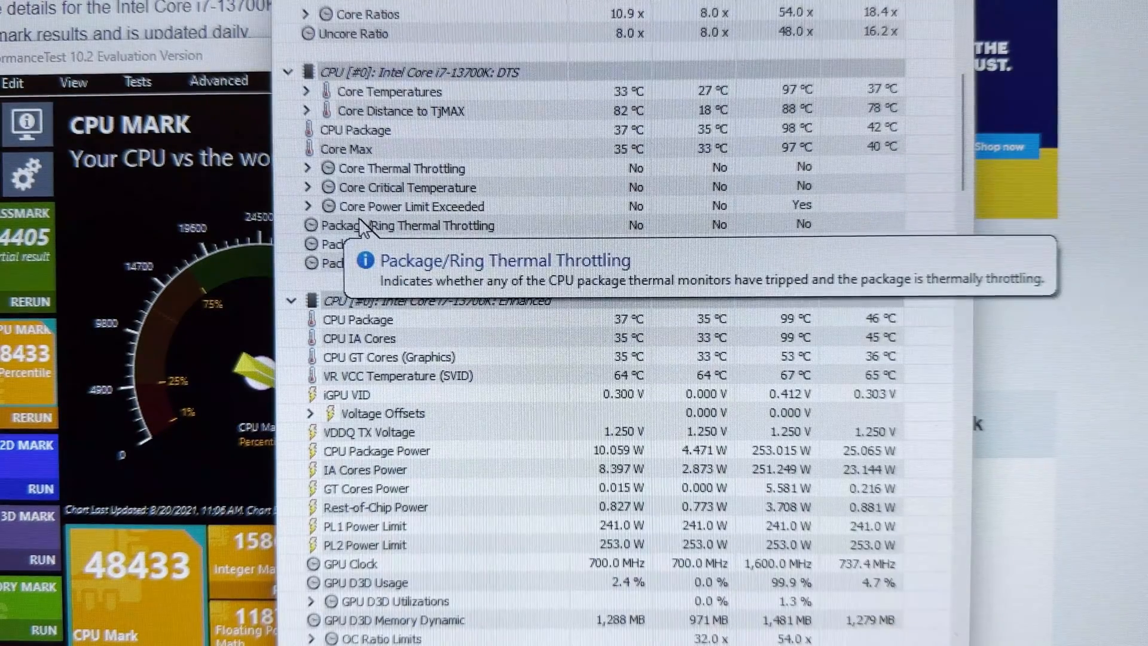
mouse_move(364, 215)
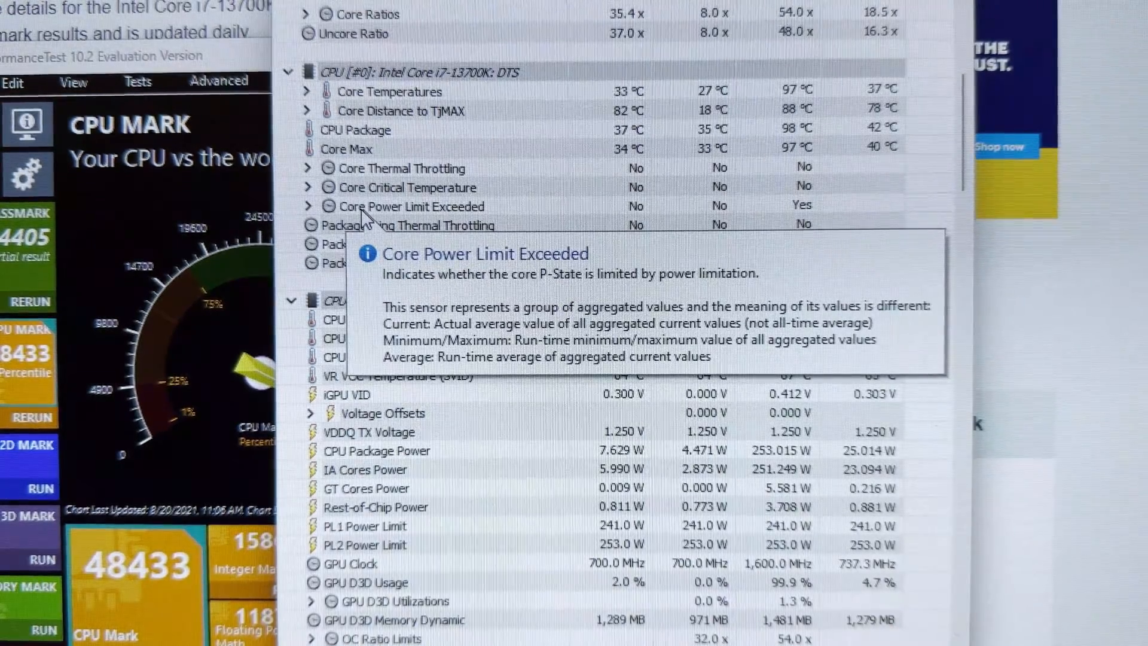